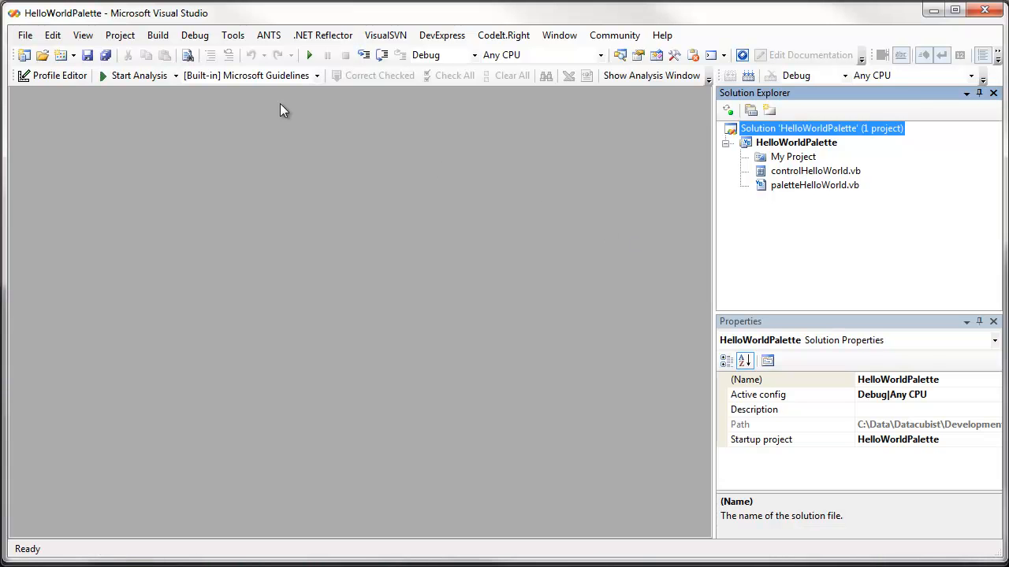
mouse_move(170, 22)
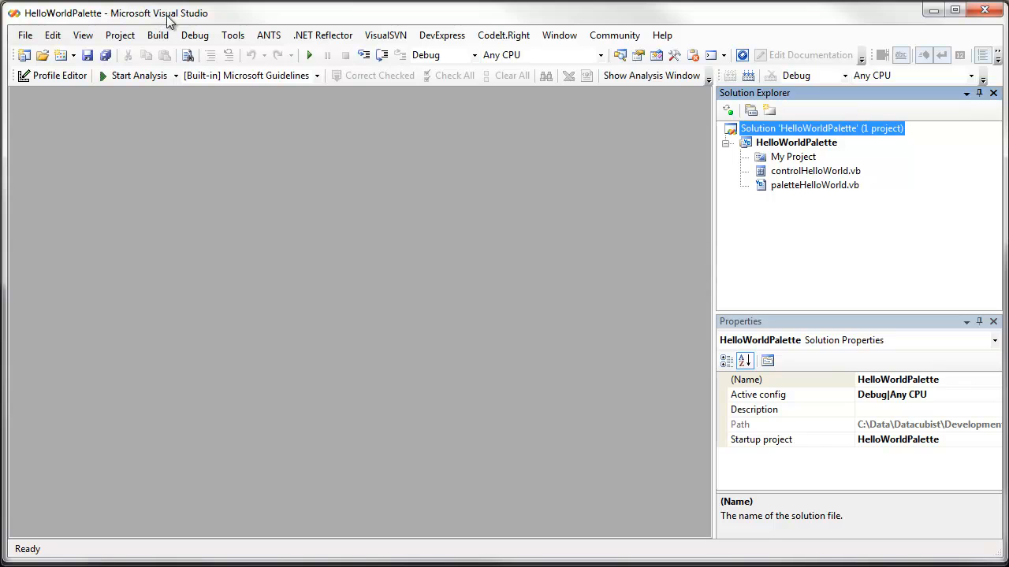
mouse_move(740, 195)
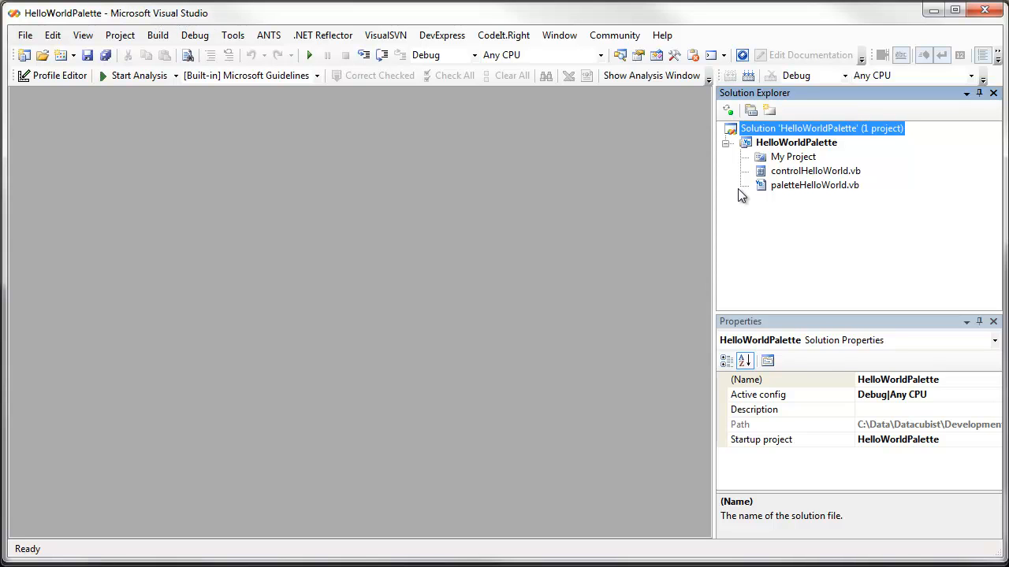
mouse_move(810, 145)
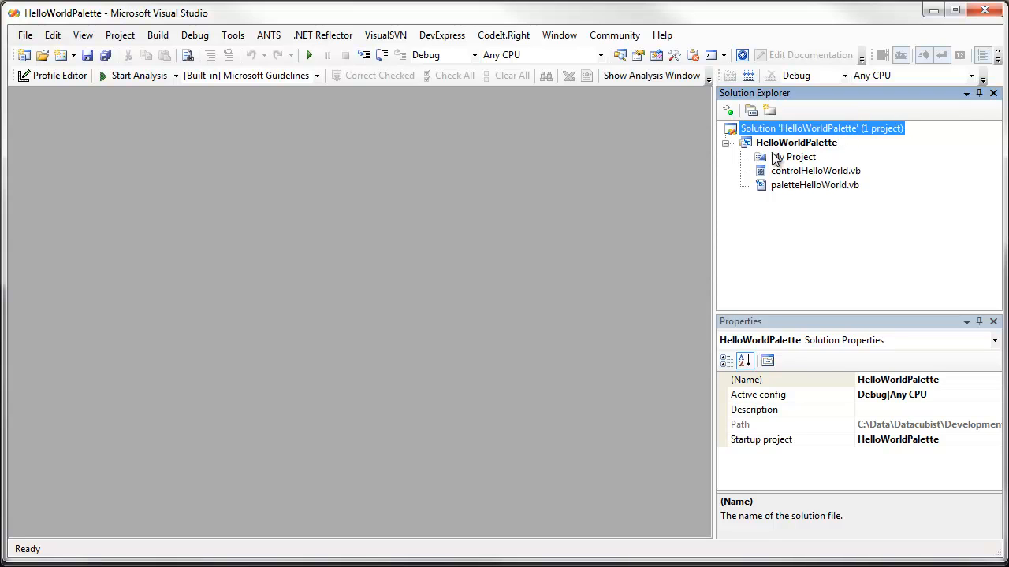
mouse_move(813, 157)
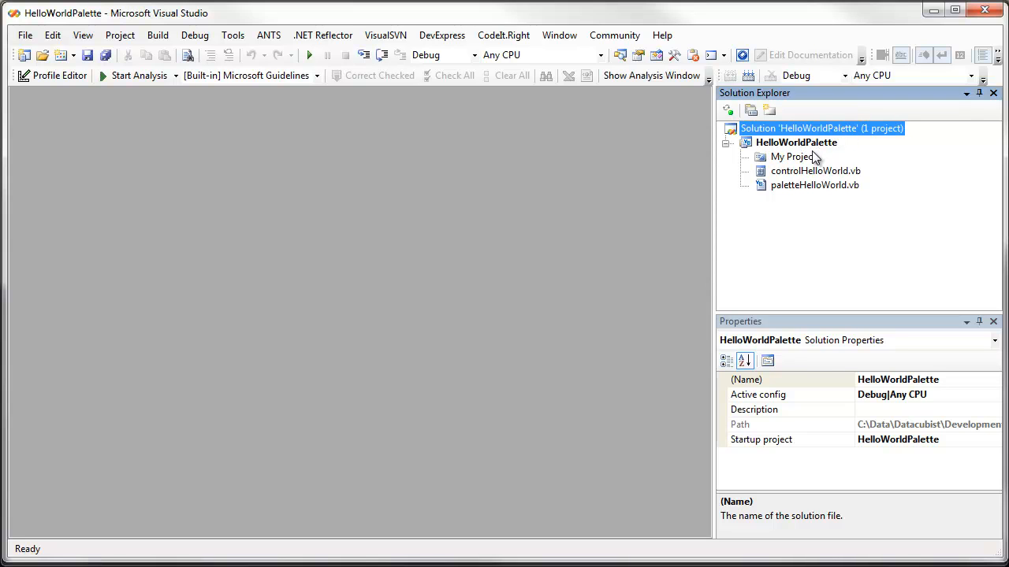
mouse_move(839, 213)
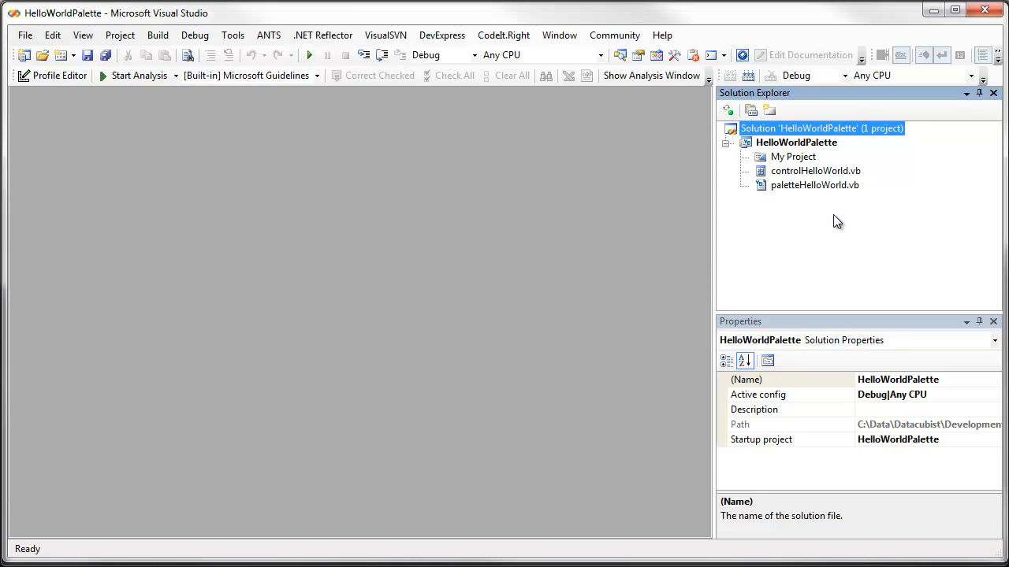
mouse_move(821, 214)
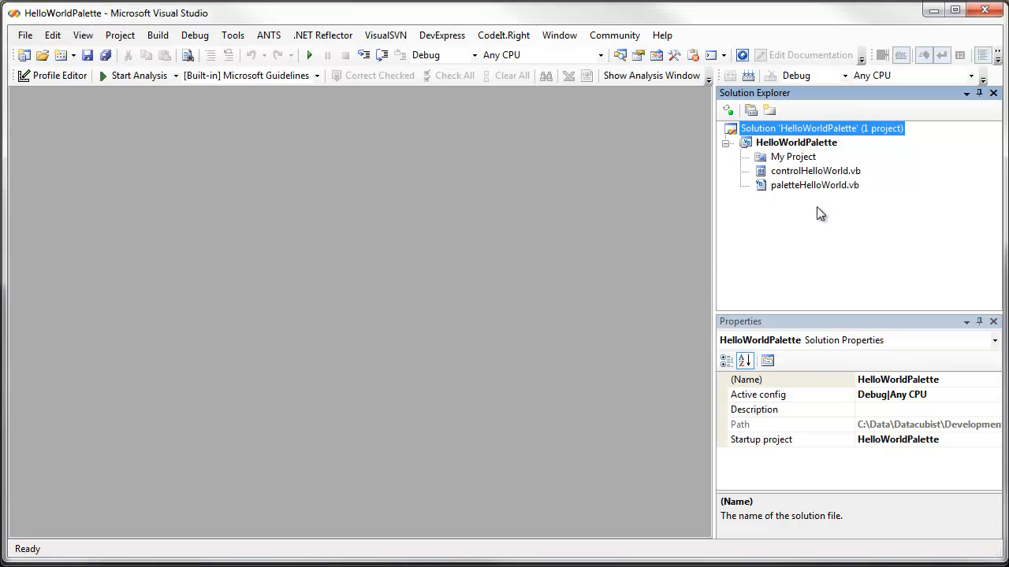
Step: Open the HelloWorldPalette project properties from My Project to review its simplebim references
click(793, 156)
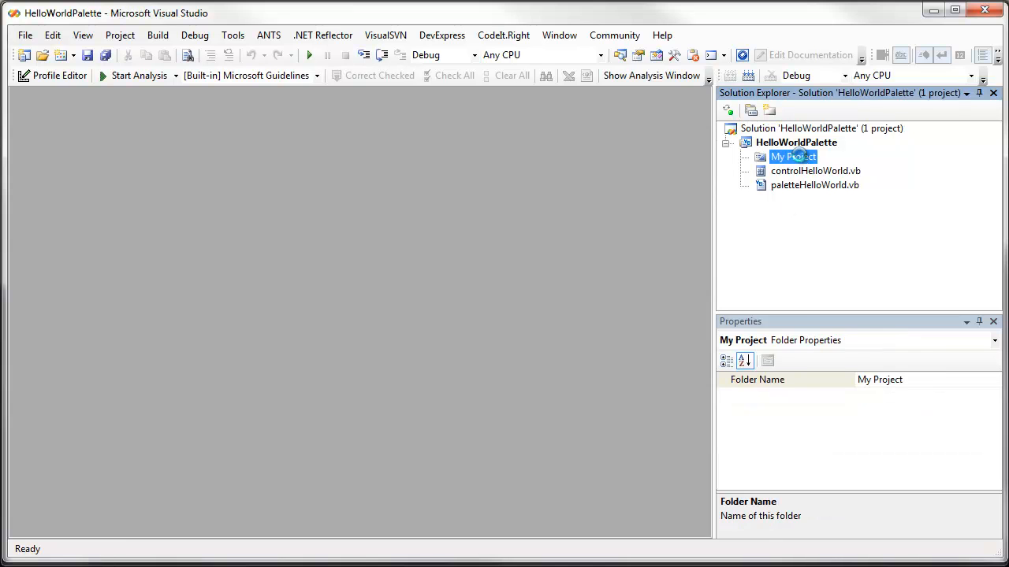
double_click(793, 156)
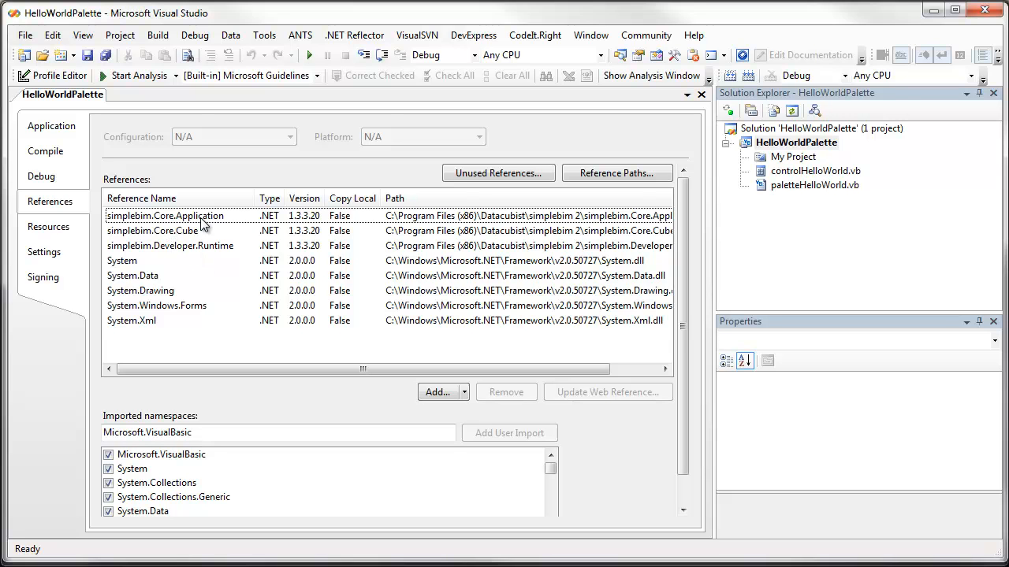
mouse_move(174, 243)
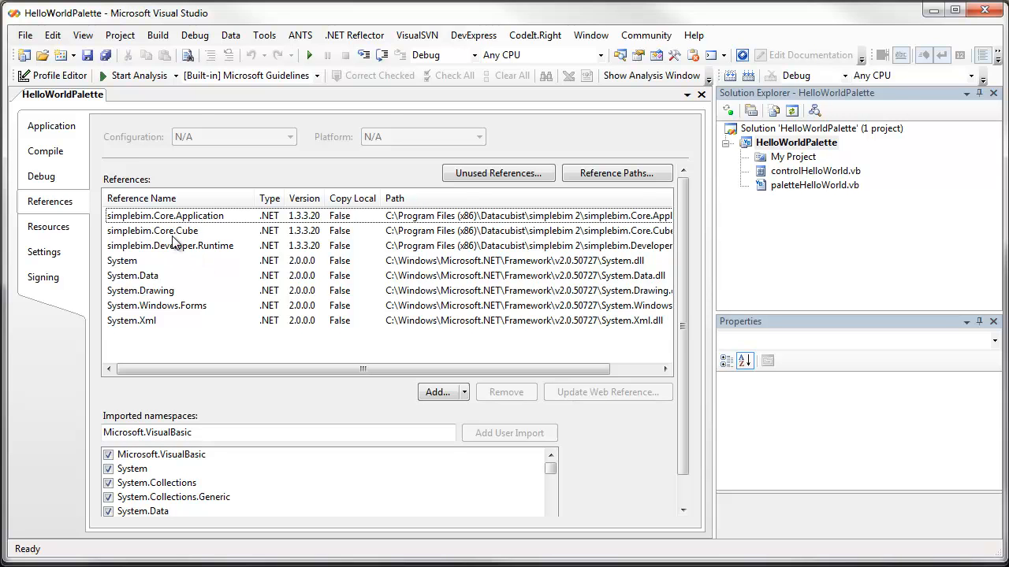
mouse_move(177, 256)
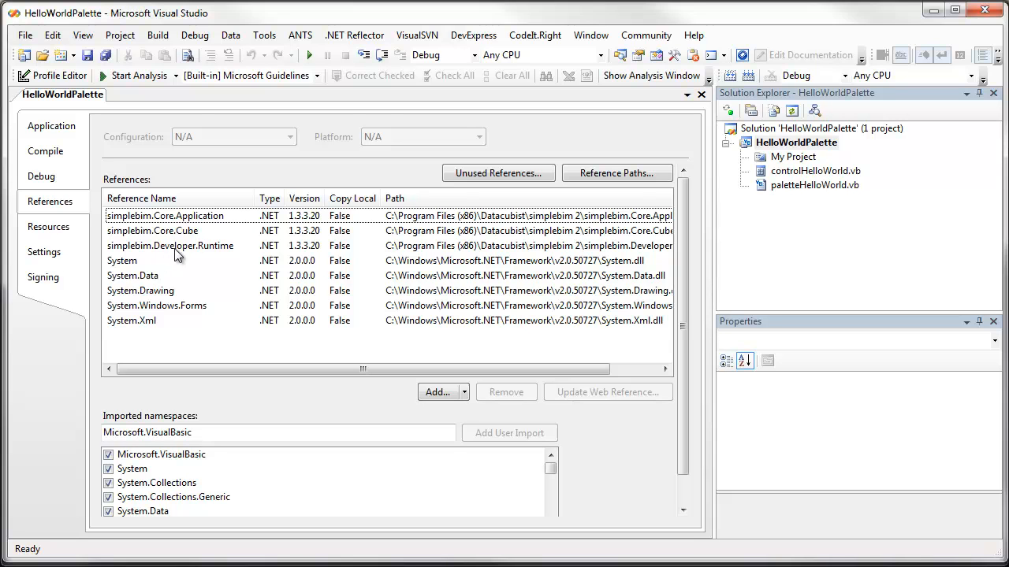
mouse_move(432, 260)
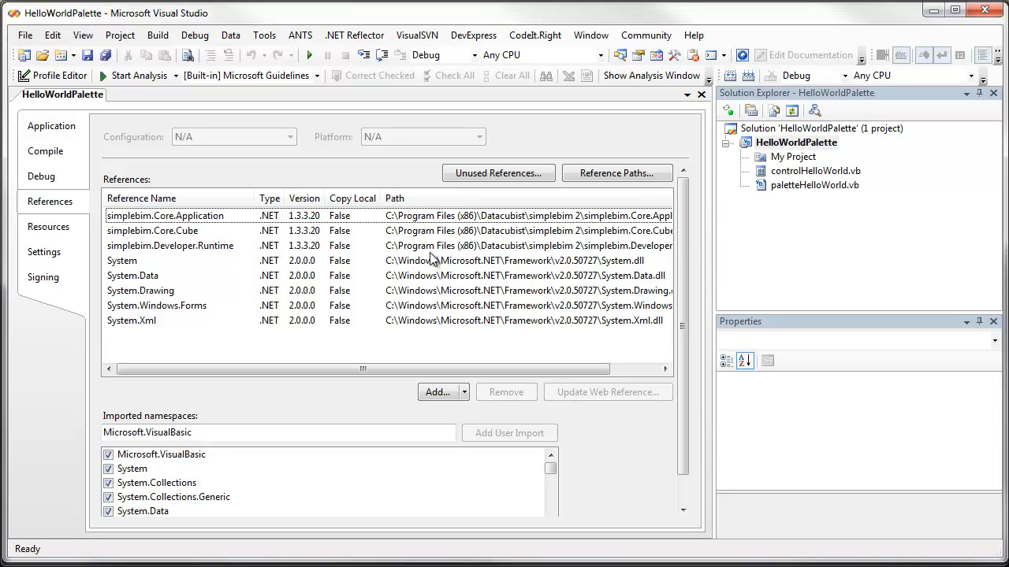
mouse_move(465, 223)
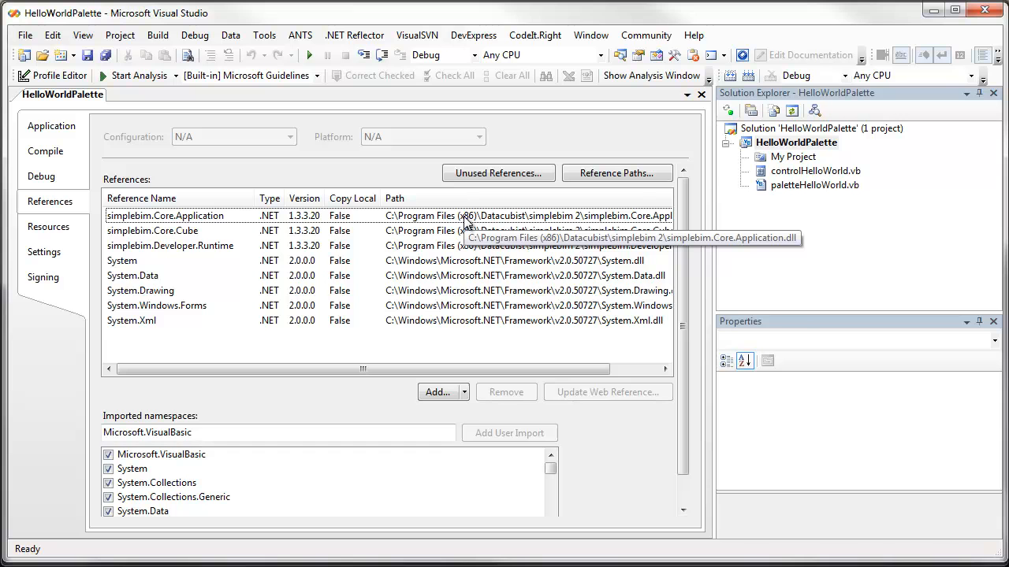
mouse_move(472, 316)
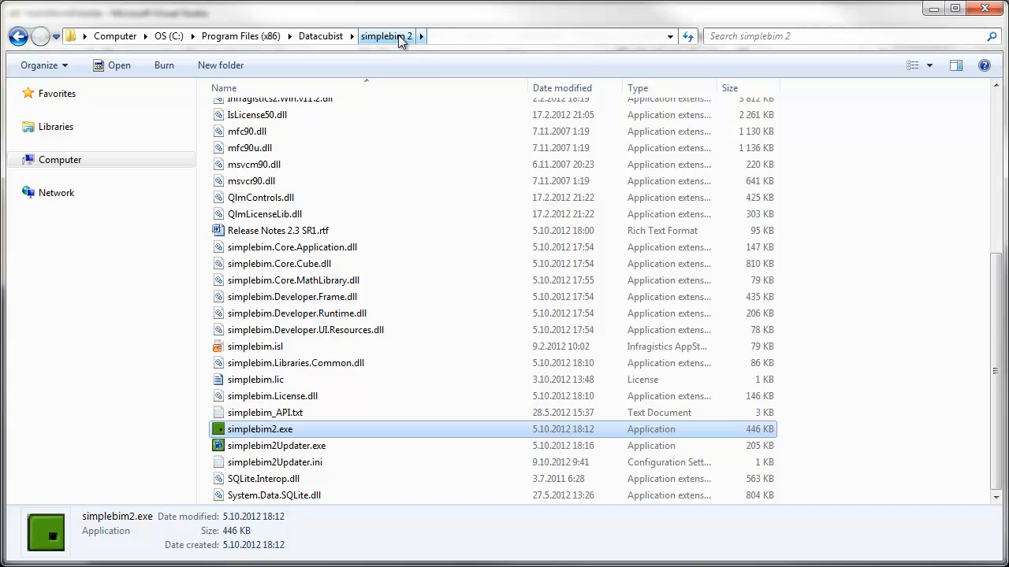
mouse_move(429, 61)
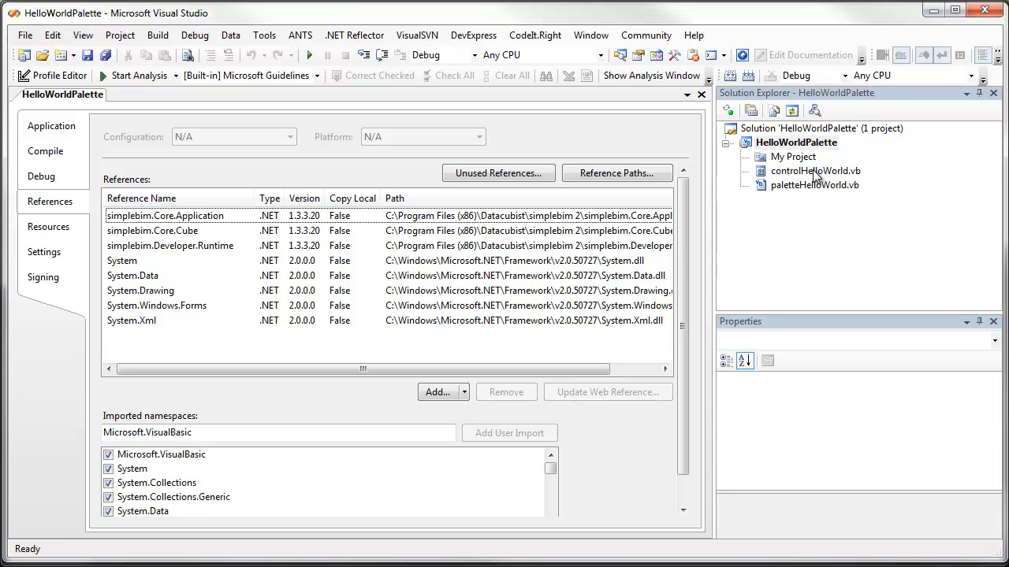
Step: Open paletteHelloWorld.vb in the code editor to see the class implementing IPaletteModule
click(813, 185)
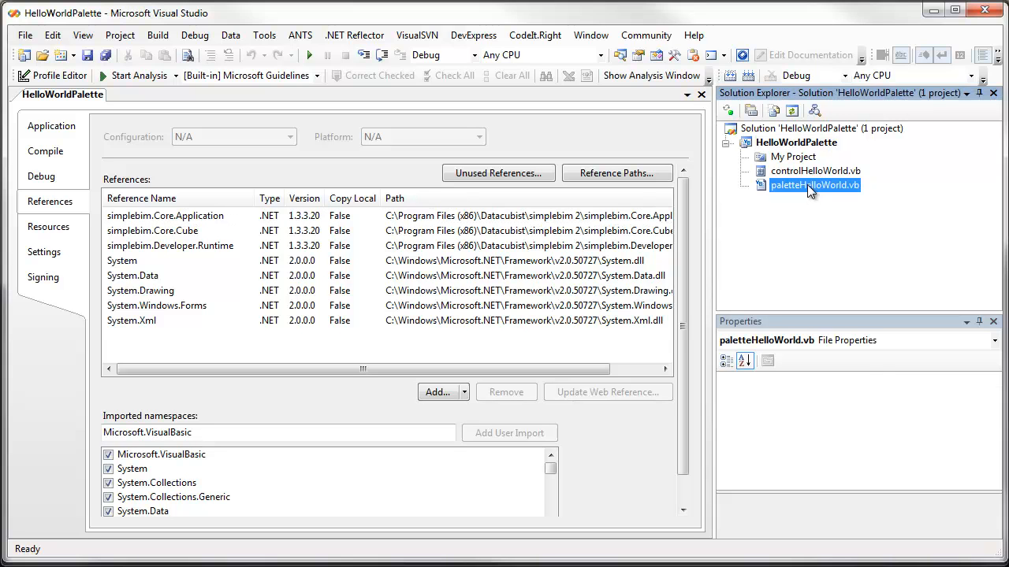
click(813, 185)
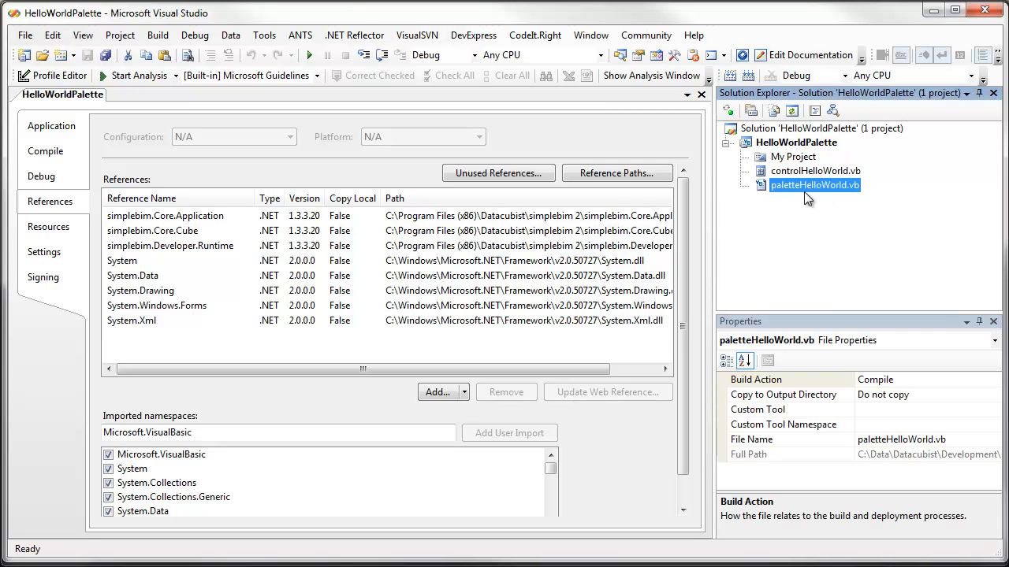
double_click(813, 184)
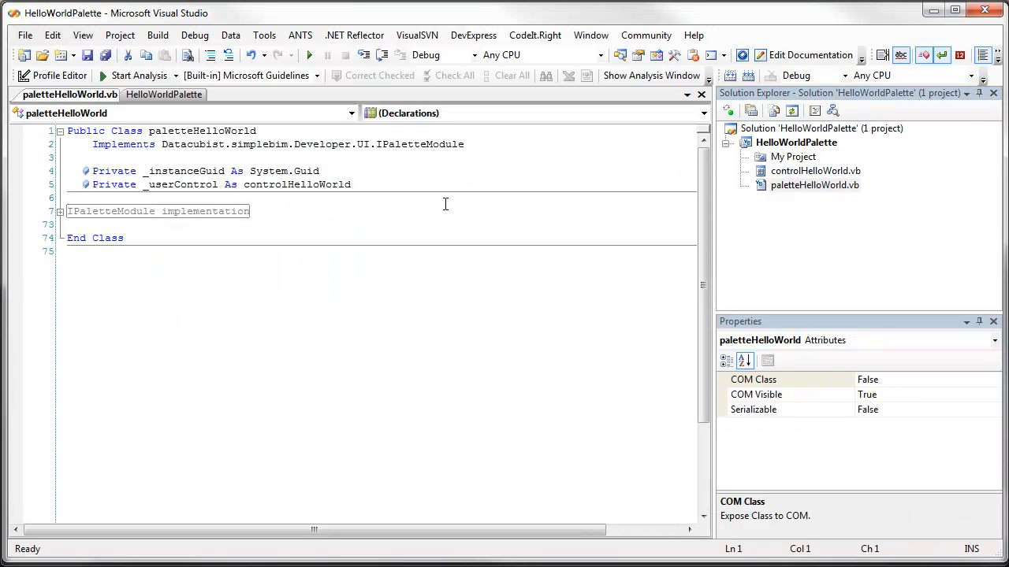
mouse_move(211, 231)
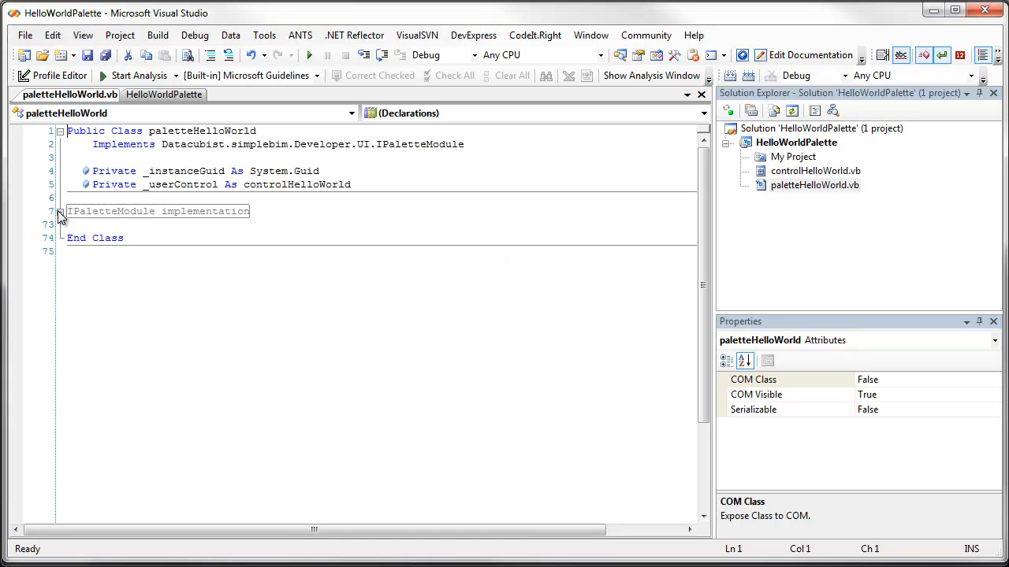
Step: Review the IPaletteModule members: Guid, Enabled, SetPlayer and Unload code regions
click(60, 211)
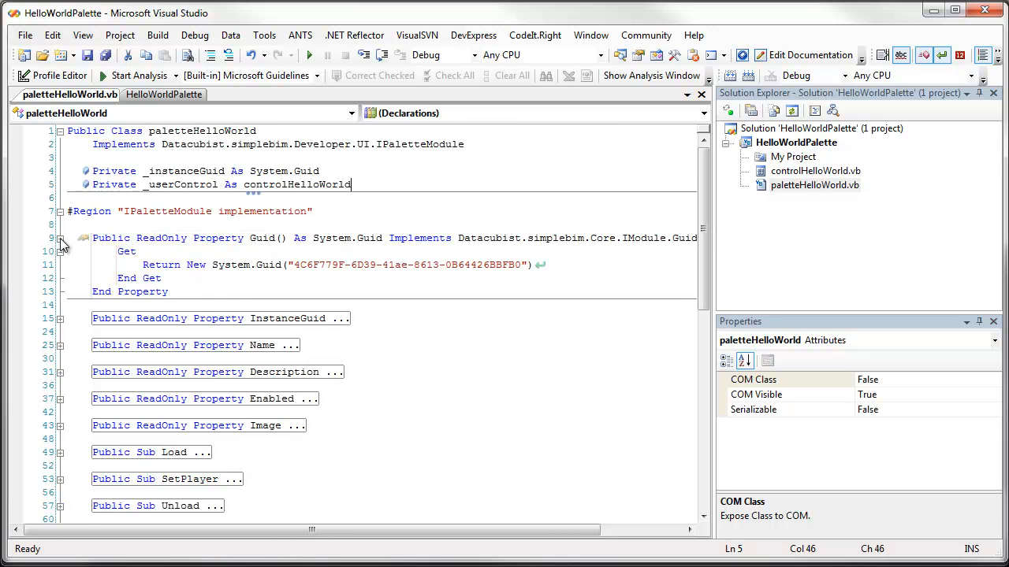
click(60, 238)
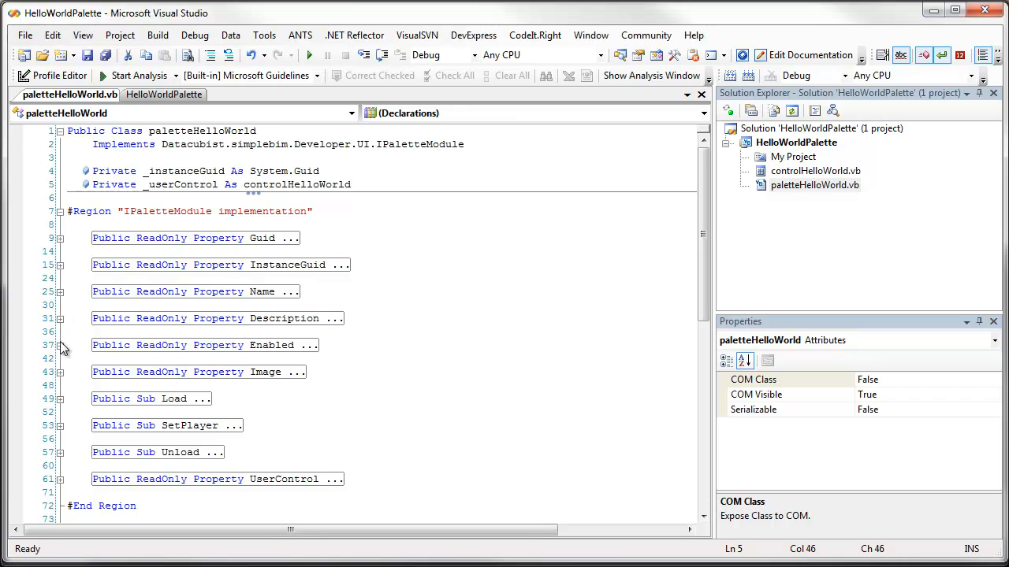
click(60, 345)
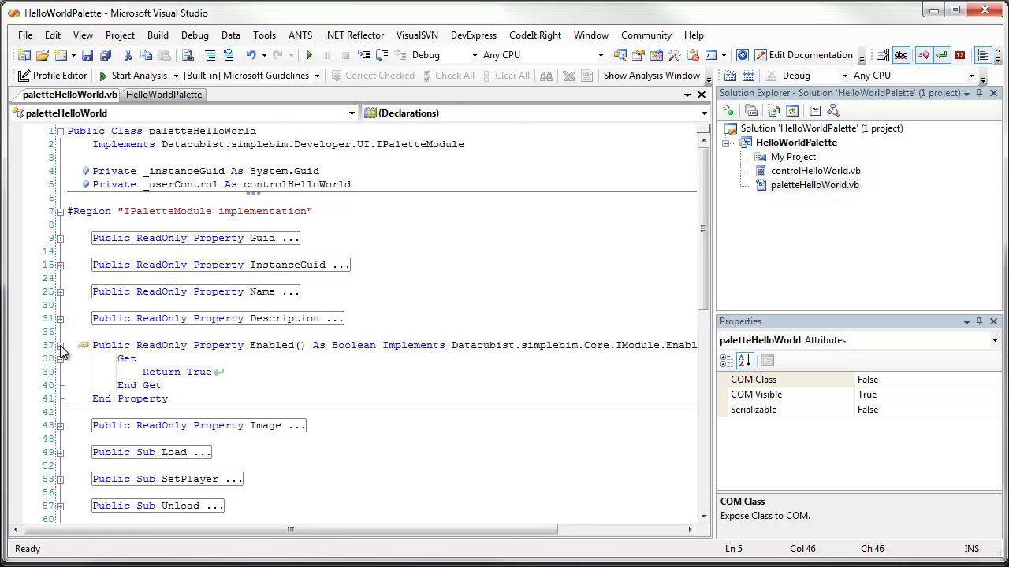
click(61, 345)
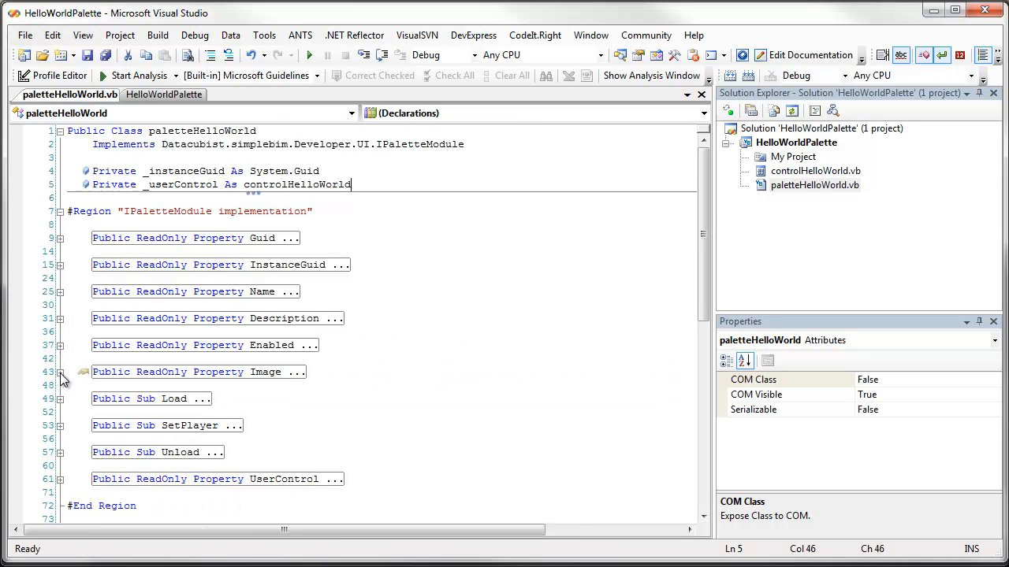
scroll(down, 3)
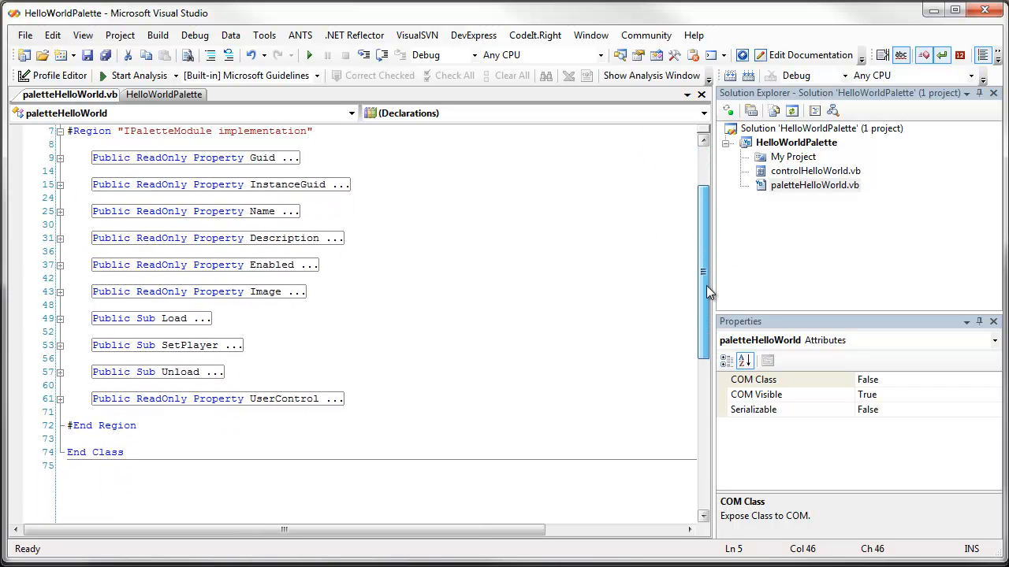
scroll(down, 3)
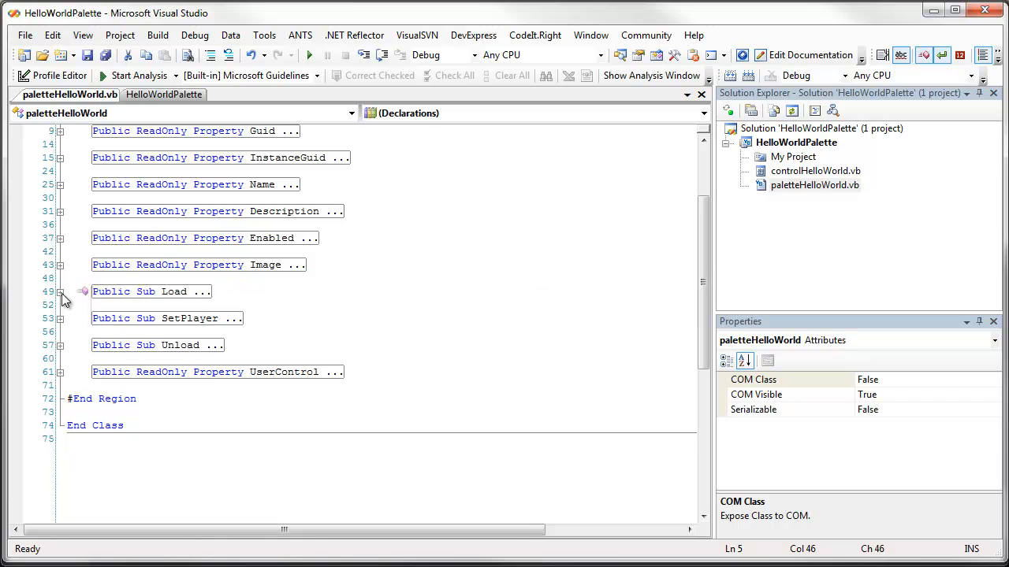
click(60, 319)
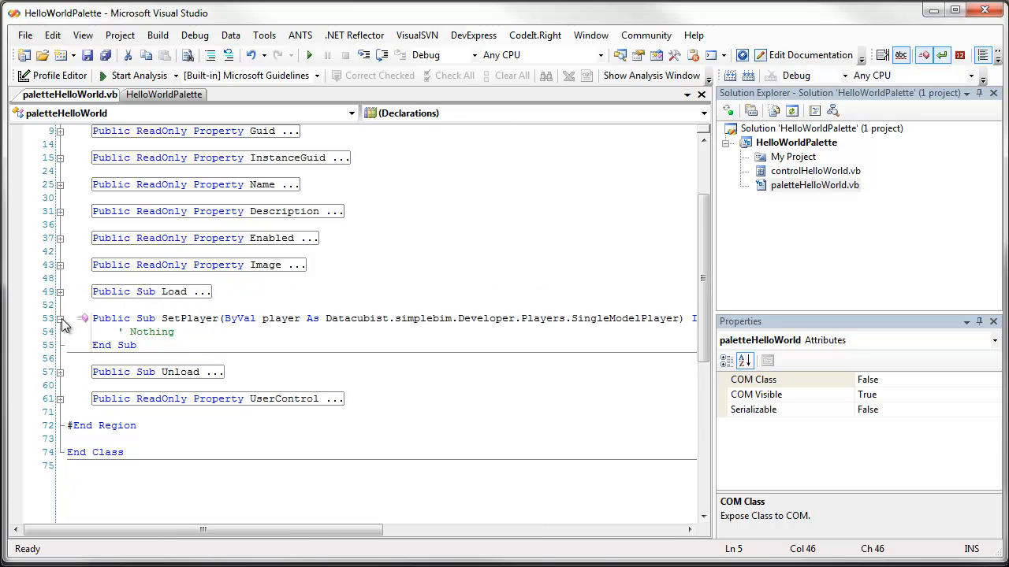
click(62, 318)
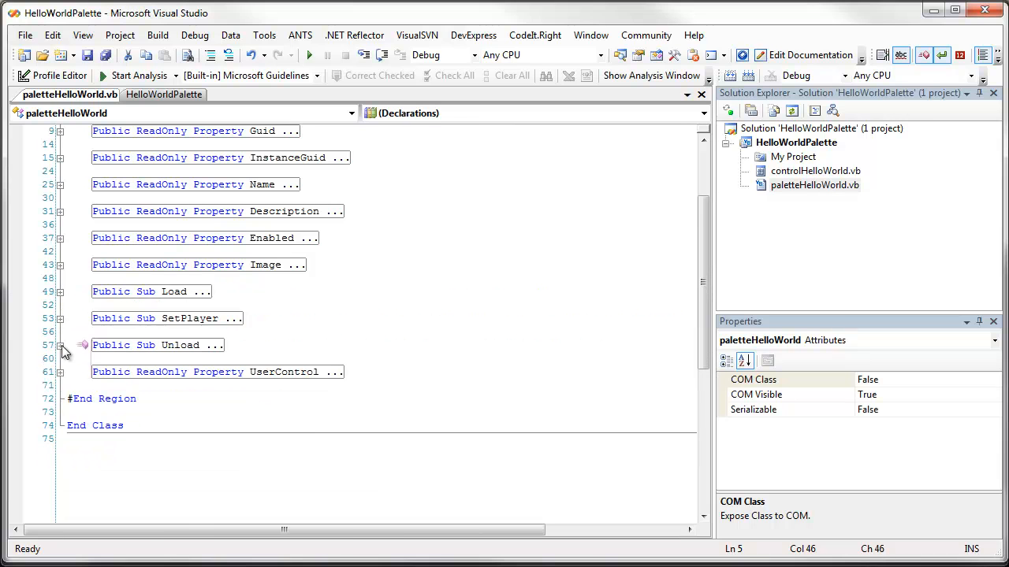
click(60, 372)
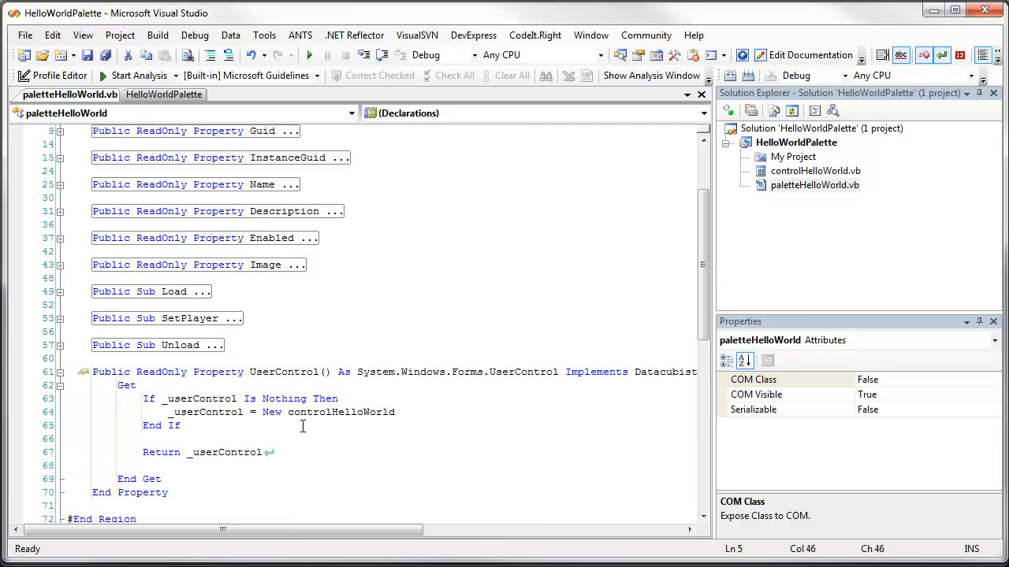
mouse_move(647, 357)
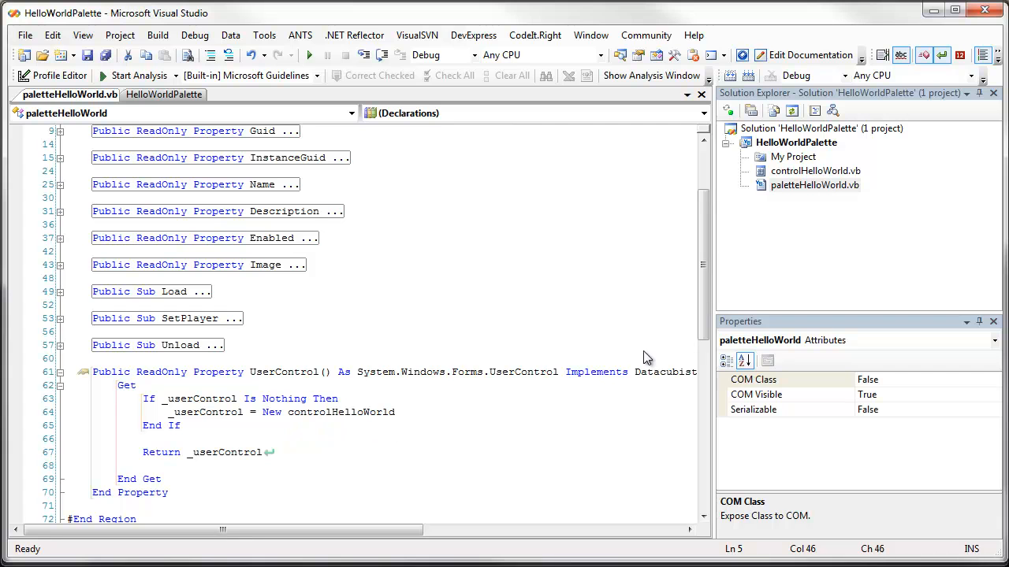
Step: Open controlHelloWorld.vb in the designer to see the Hello World user control
double_click(815, 170)
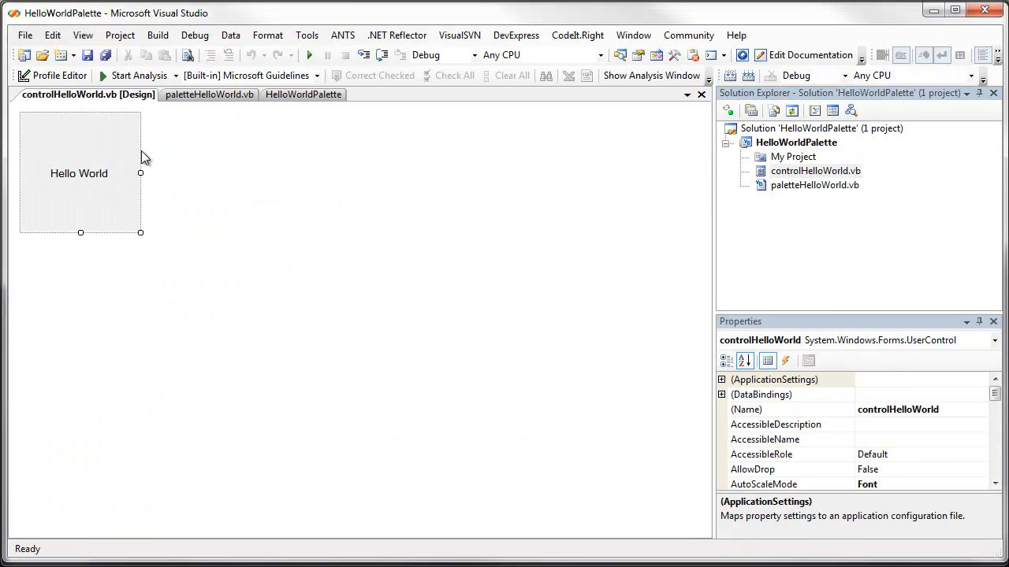
mouse_move(71, 162)
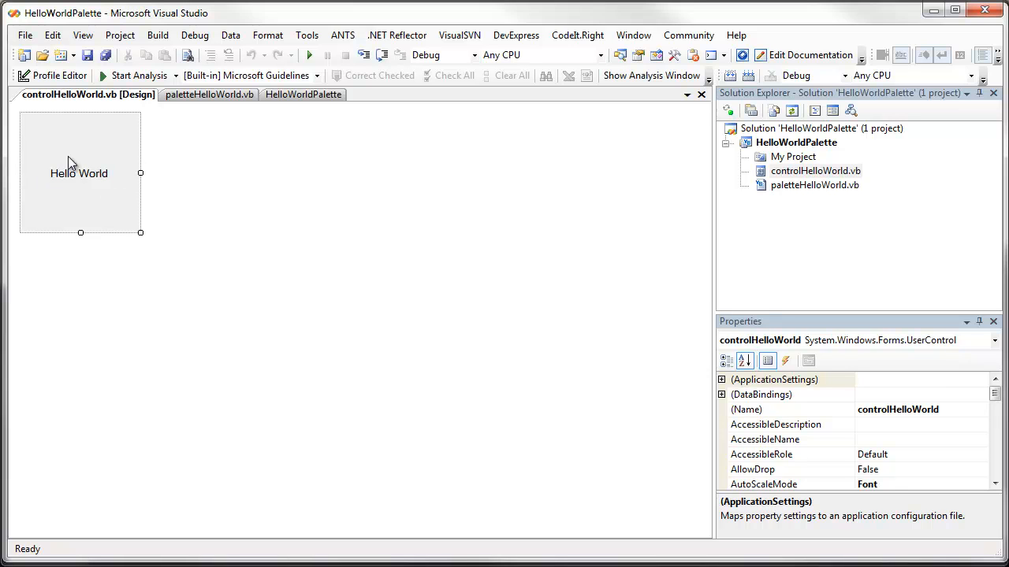
Step: Inspect the lblHello label's properties, then switch to the project folder in Windows Explorer
click(78, 174)
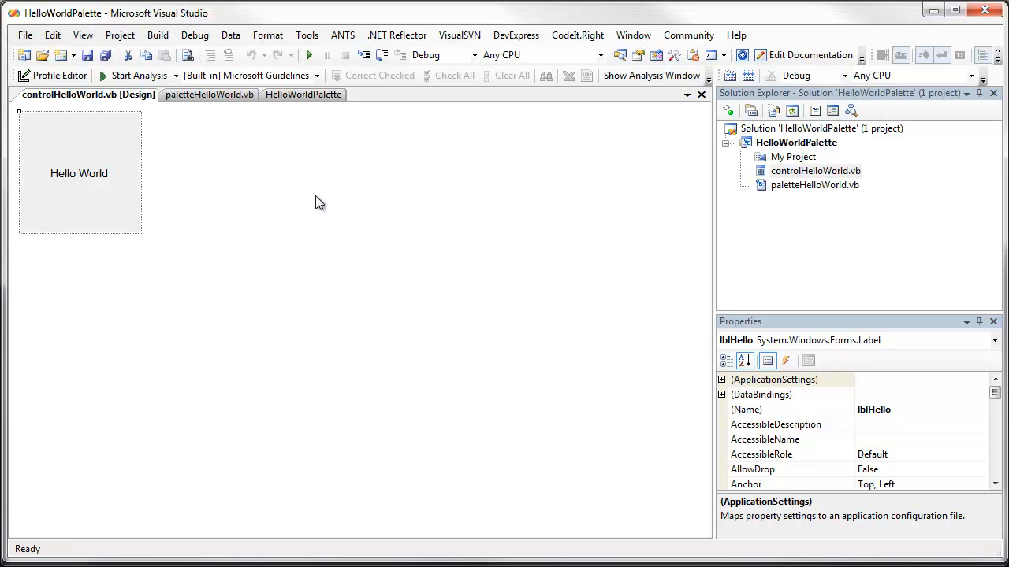
mouse_move(343, 170)
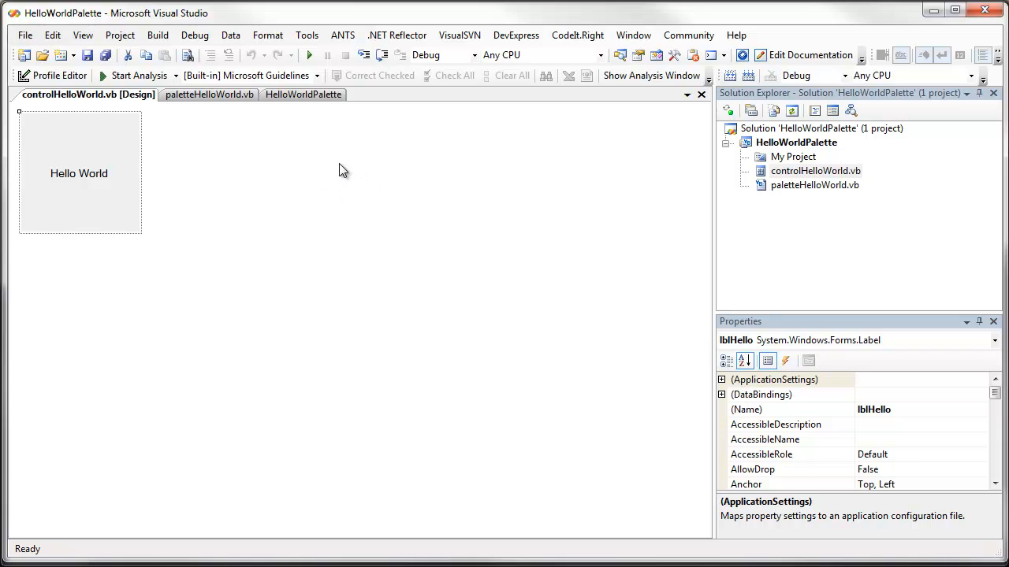
click(195, 35)
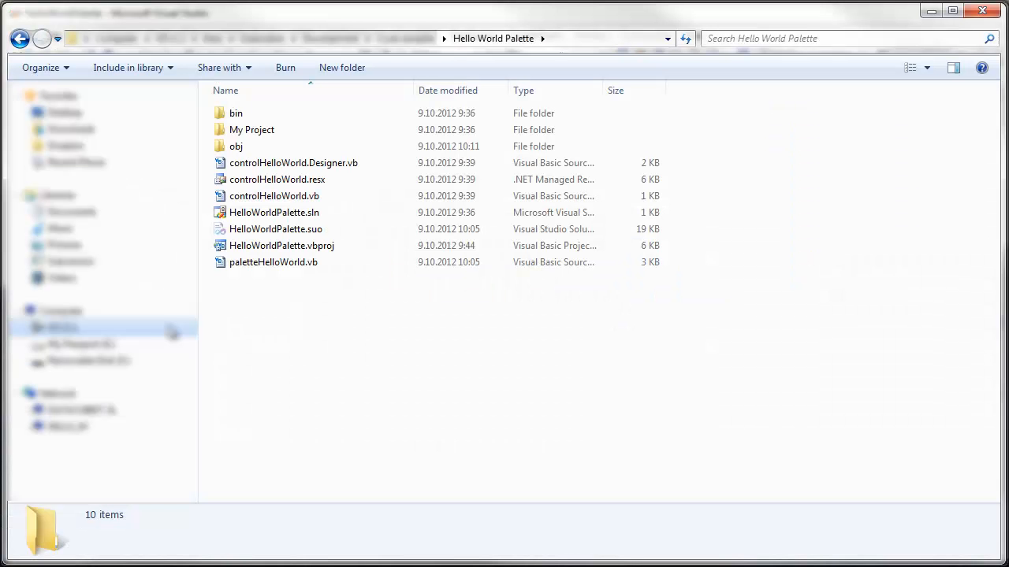
Step: Navigate into bin\Debug and select the built HelloWorldPalette.dll for copying
double_click(237, 113)
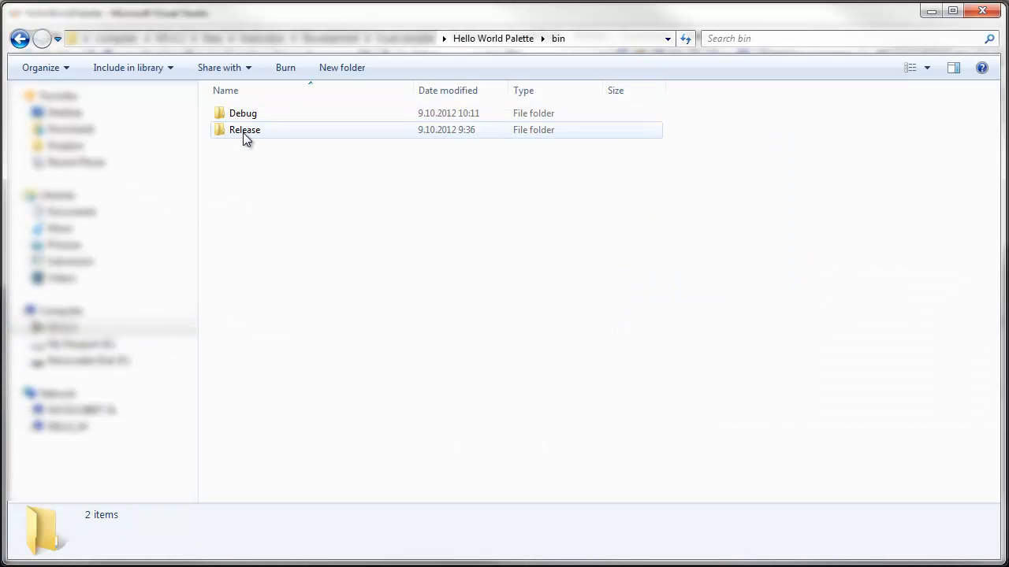
double_click(243, 114)
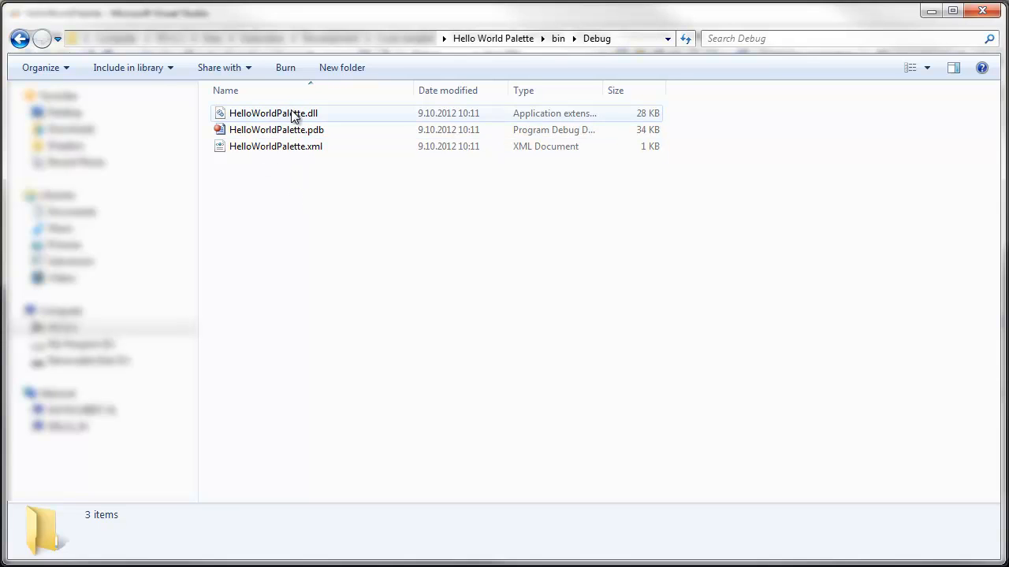
click(272, 113)
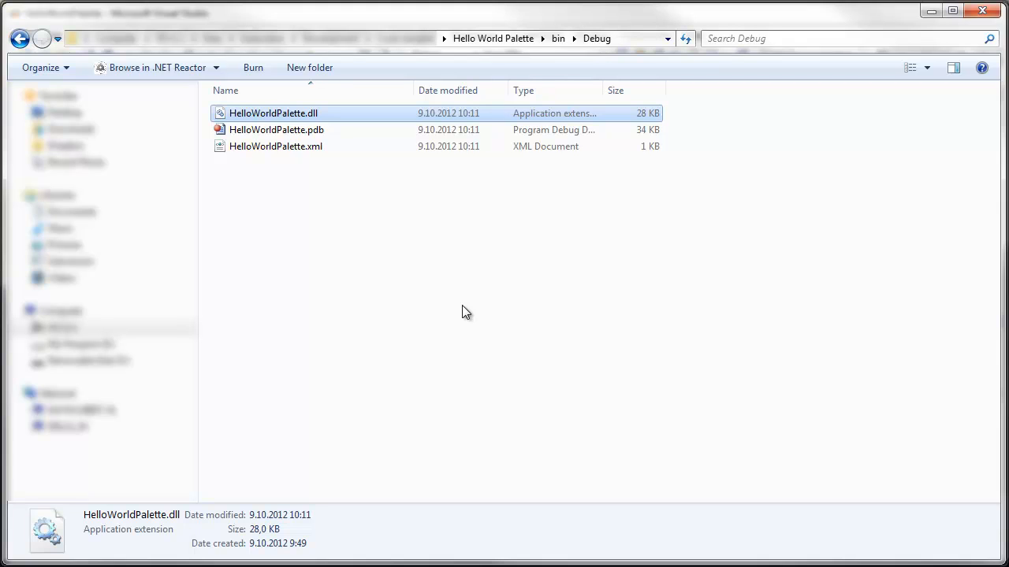
mouse_move(452, 303)
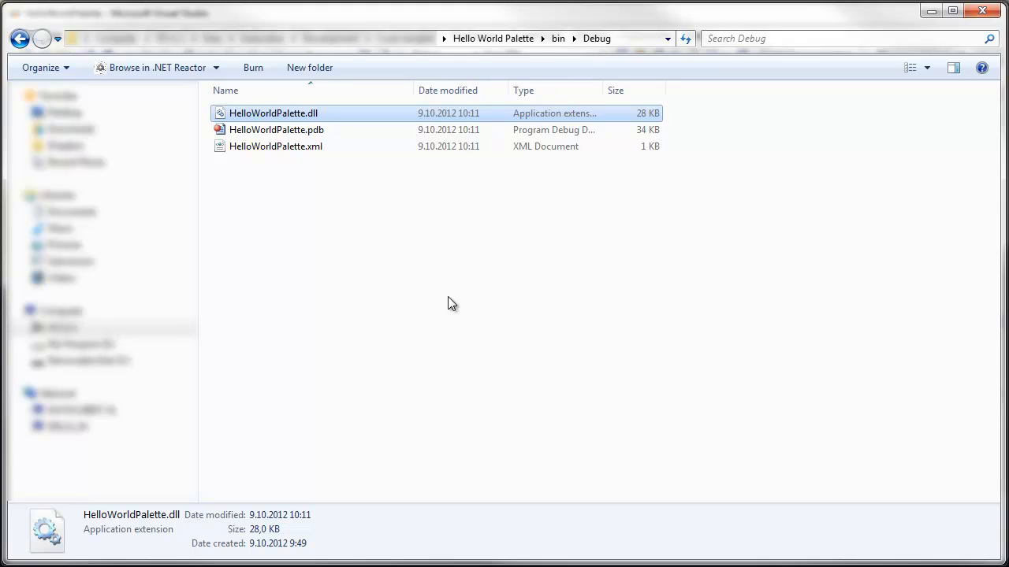
mouse_move(403, 271)
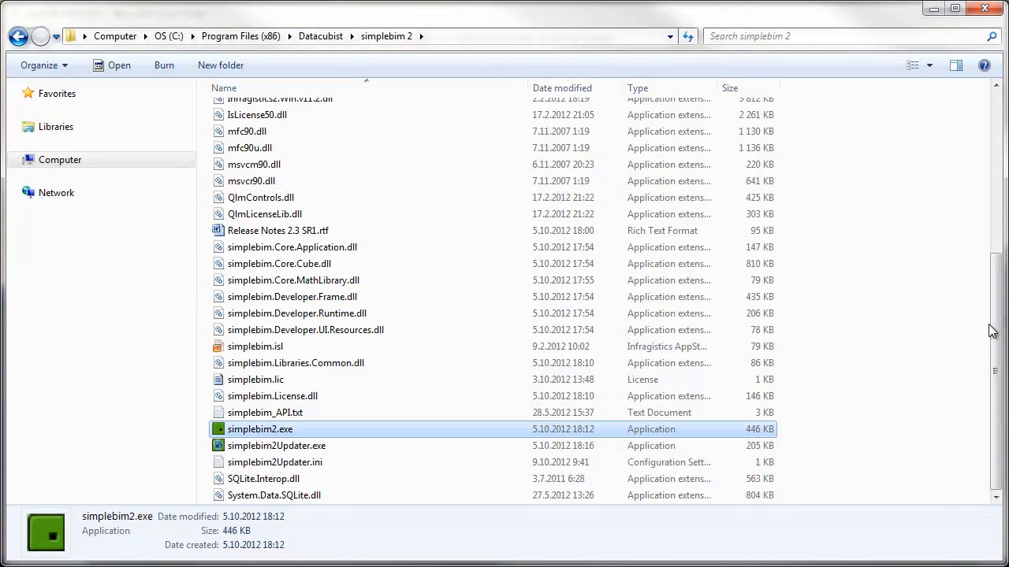
Step: Replace the older HelloWorldPalette.dll in simplebim 2\Modules, granting administrator permission
scroll(up, 3)
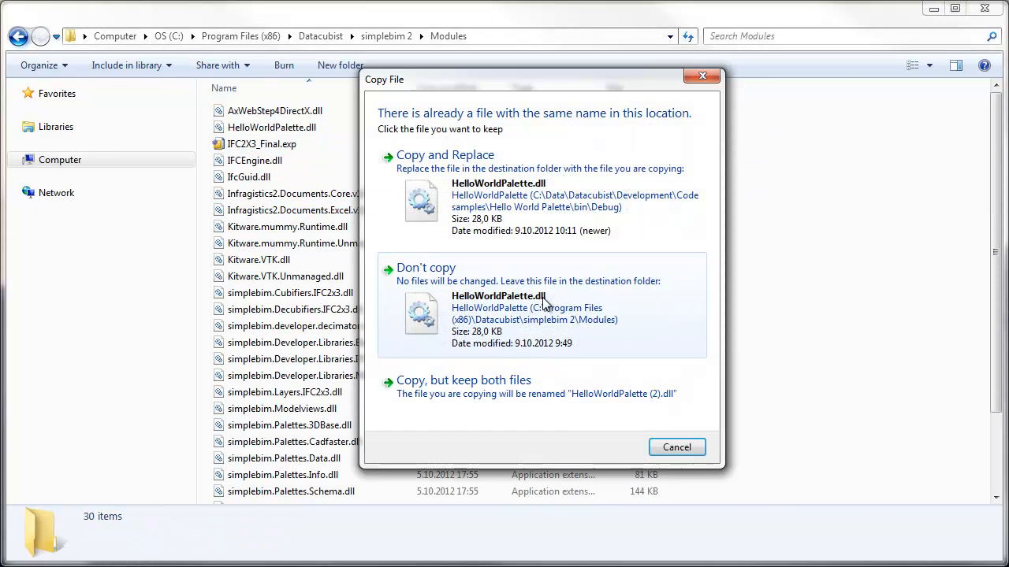
click(444, 154)
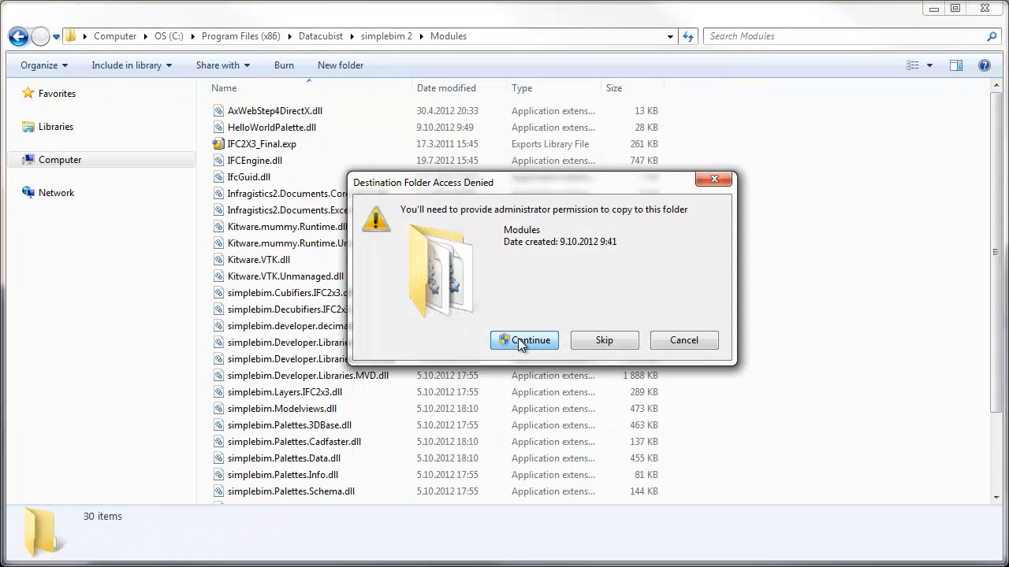
click(524, 340)
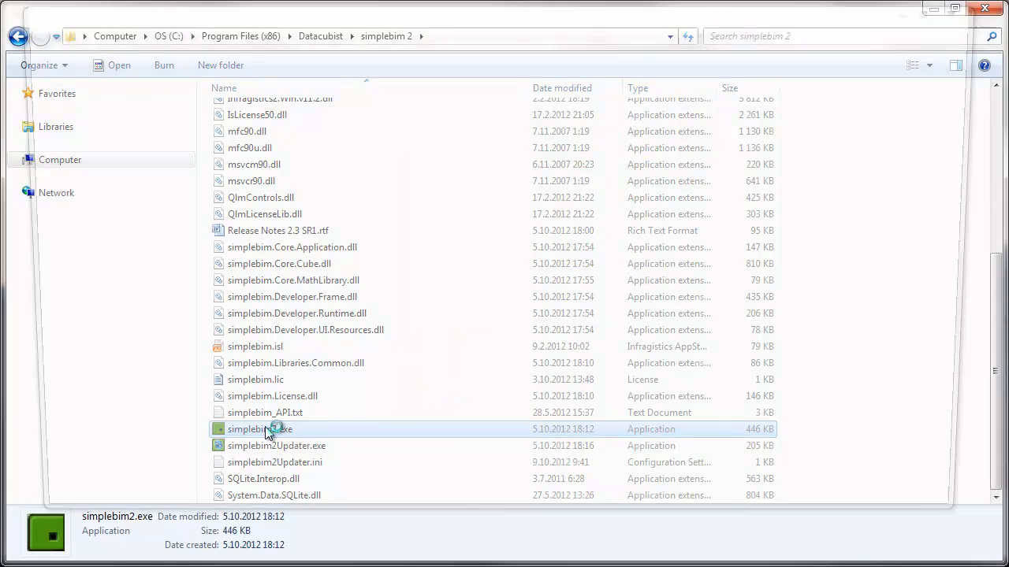
Step: Launch simplebim2.exe and load the Getting Started sample house model
double_click(258, 428)
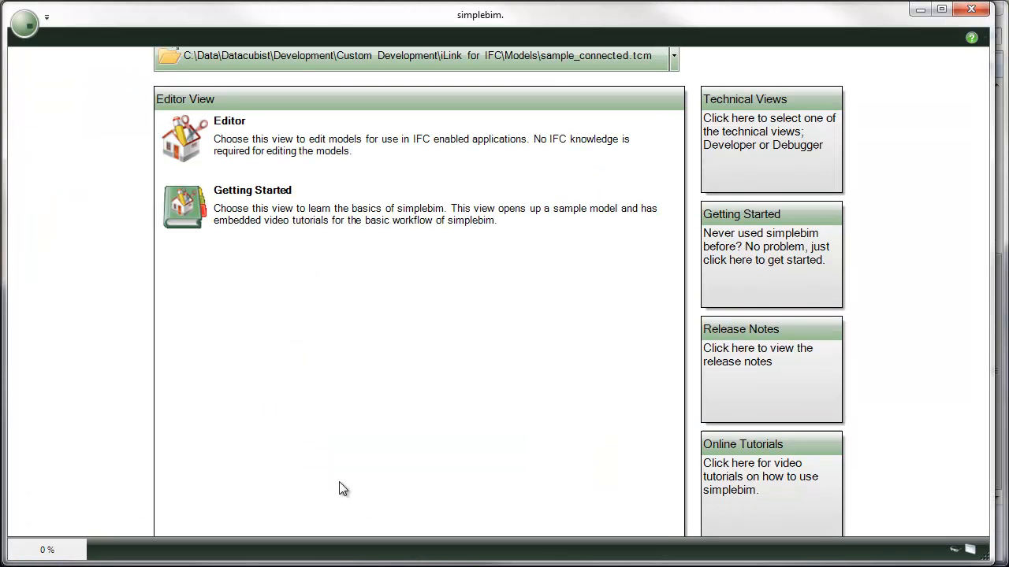
mouse_move(298, 217)
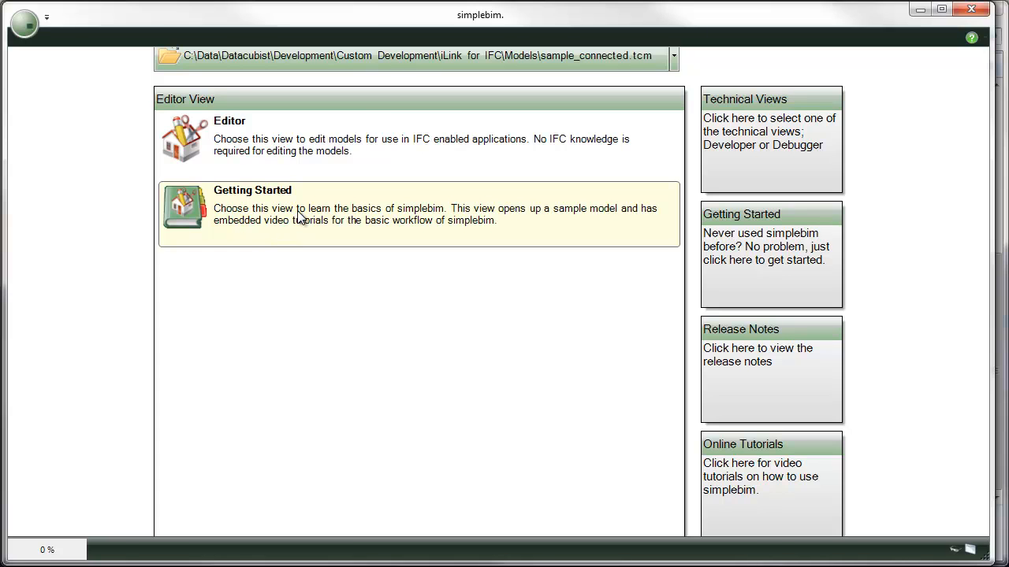
click(418, 214)
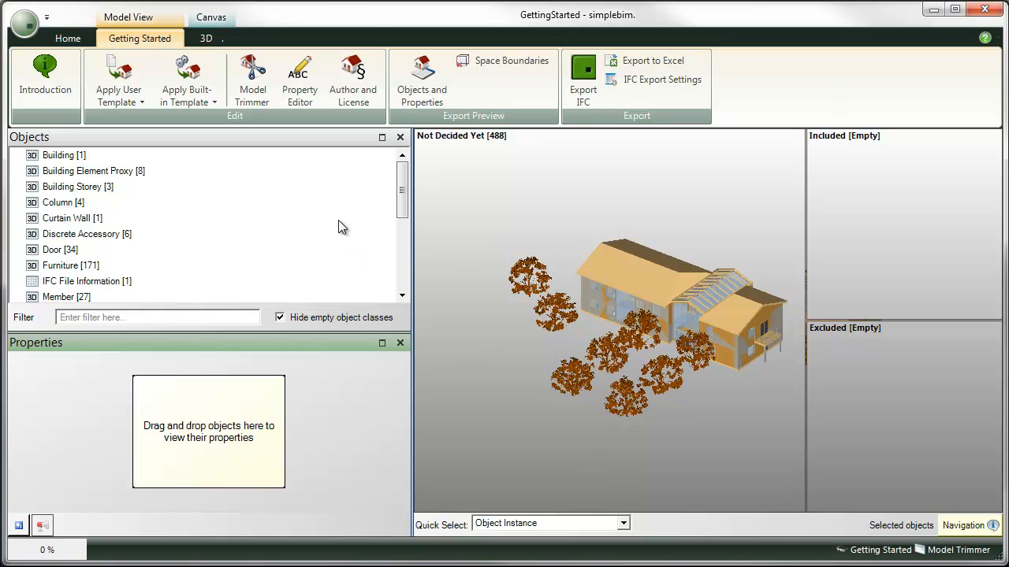
mouse_move(293, 207)
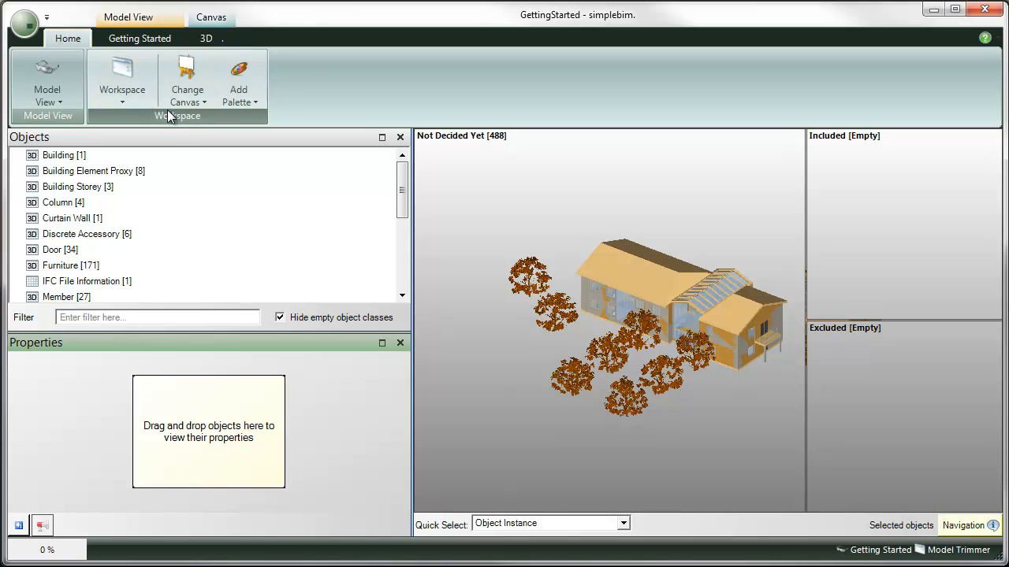
mouse_move(240, 78)
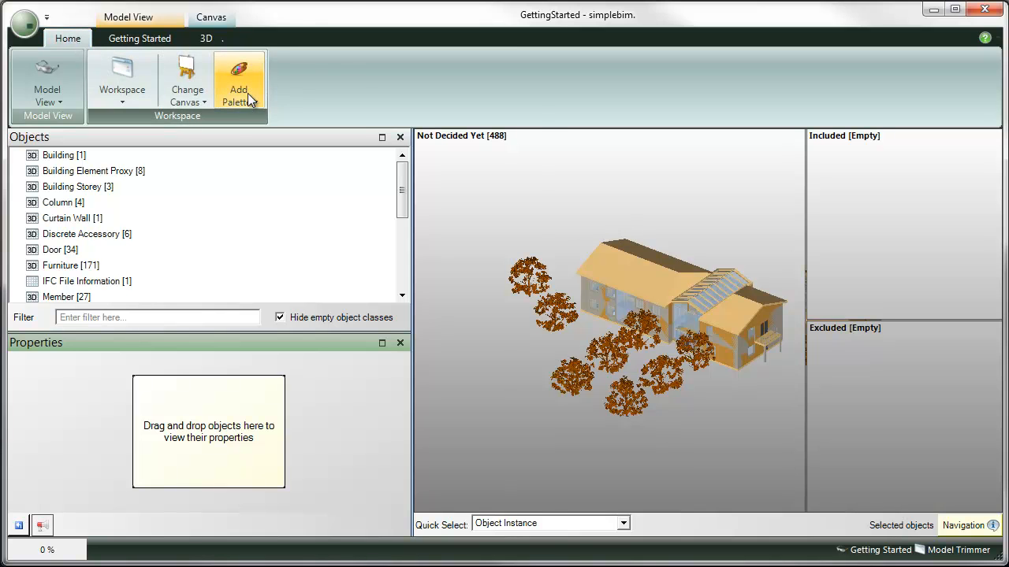
Step: Add the Hello World palette and dock it together with the Objects palette
click(239, 79)
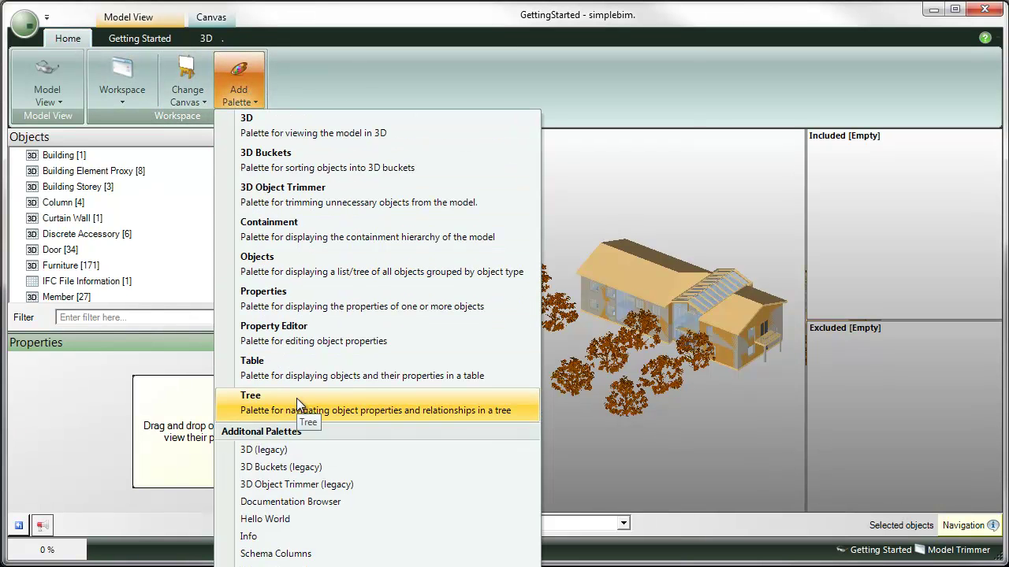
click(265, 518)
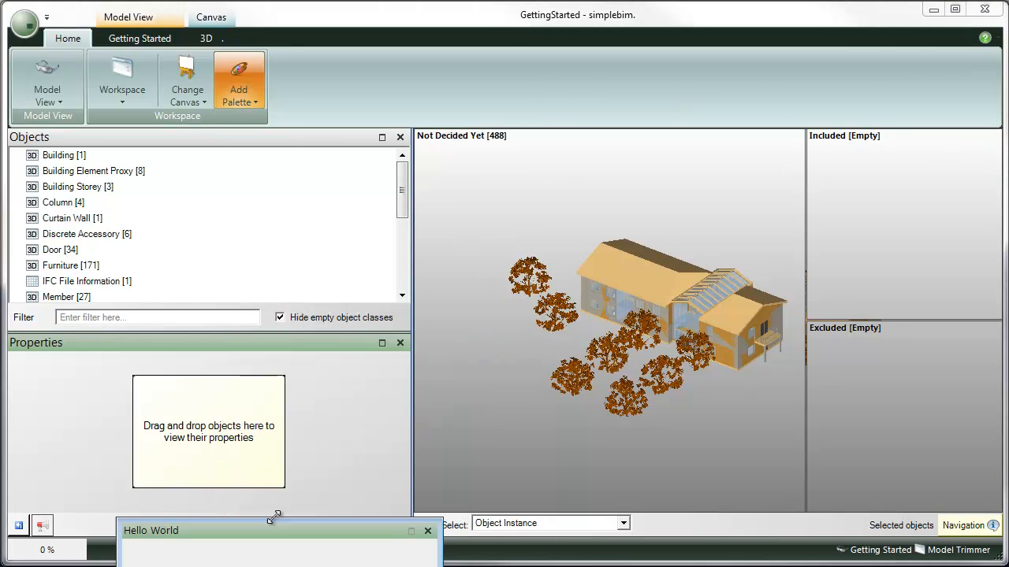
drag(276, 530, 229, 252)
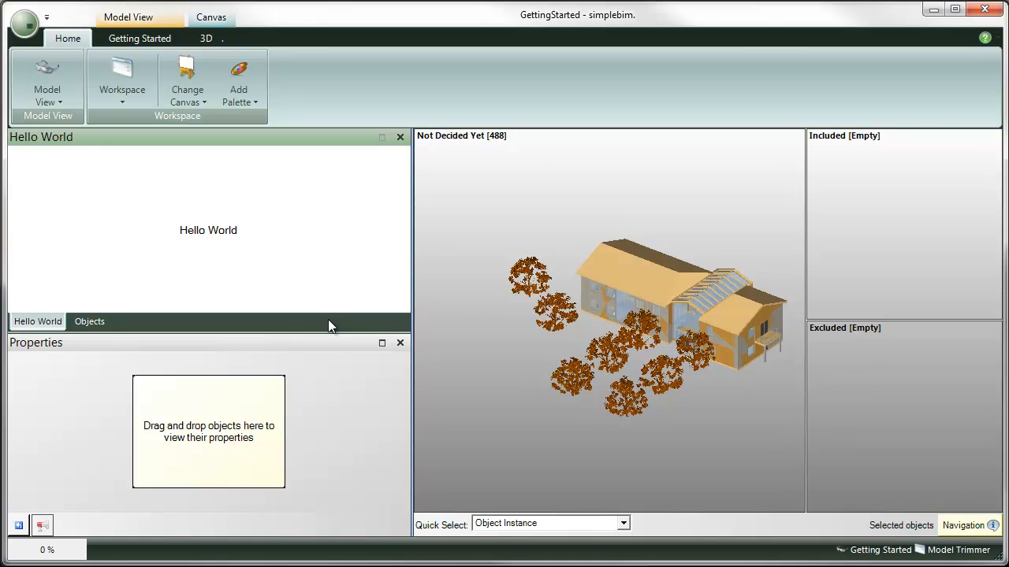
mouse_move(331, 336)
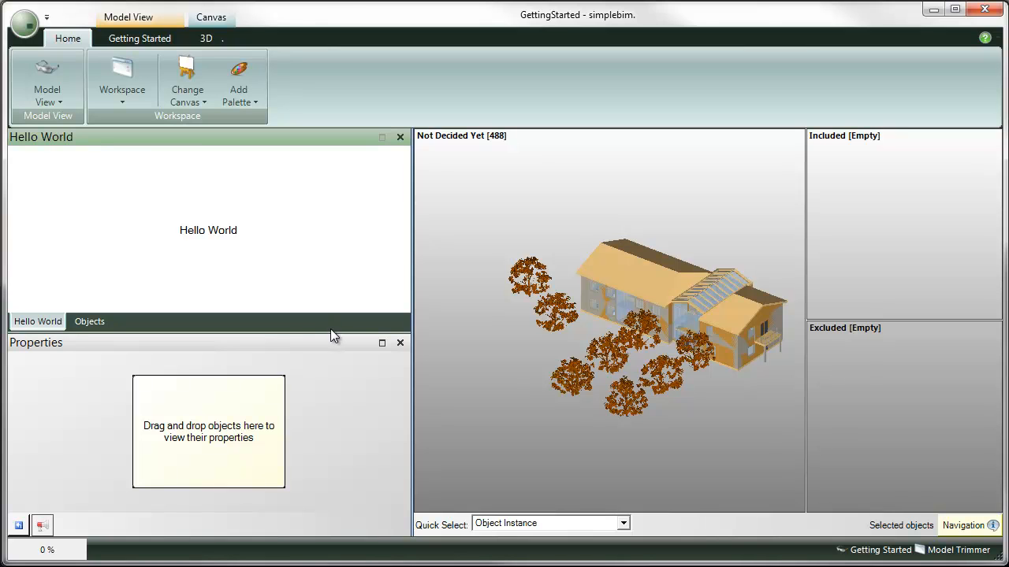
mouse_move(482, 217)
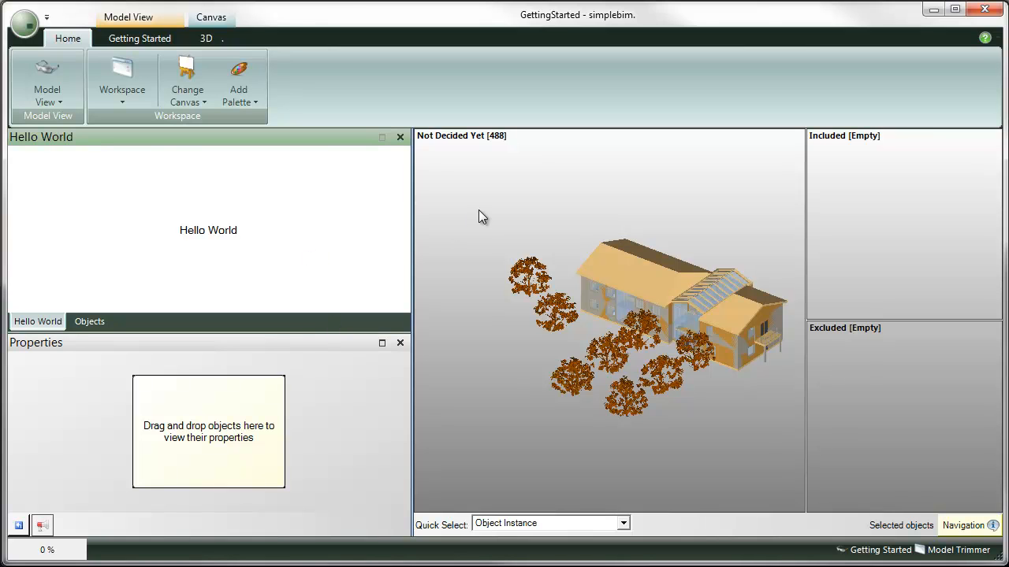
mouse_move(486, 214)
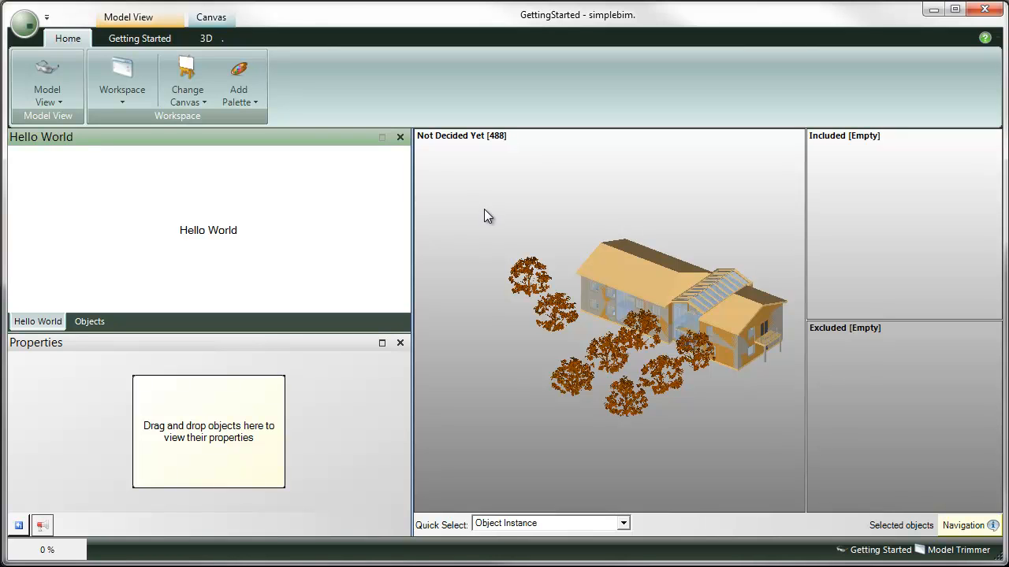
mouse_move(498, 213)
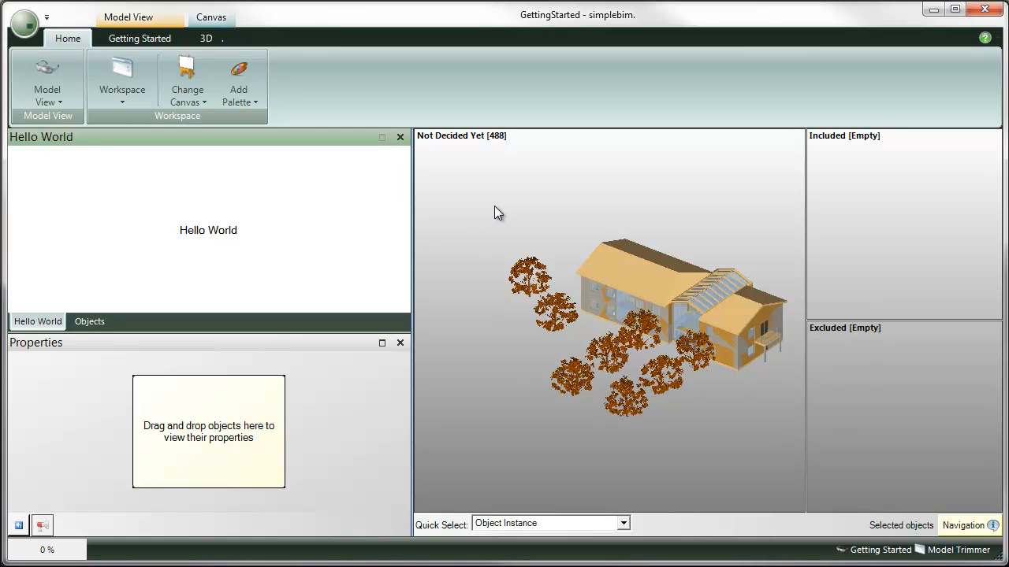